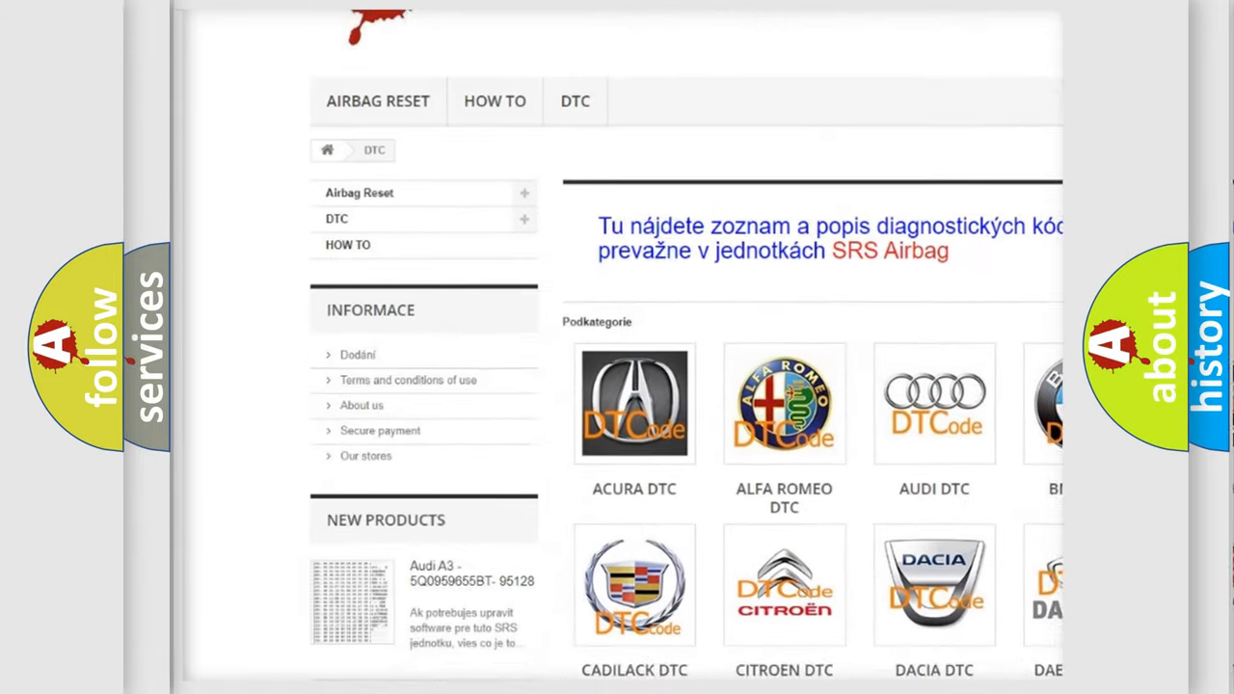
Scroll the DTC category page past the manufacturer tiles down to the B-series code listing.
{"action": "scroll", "scroll_direction": "down", "scroll_amount": 3}
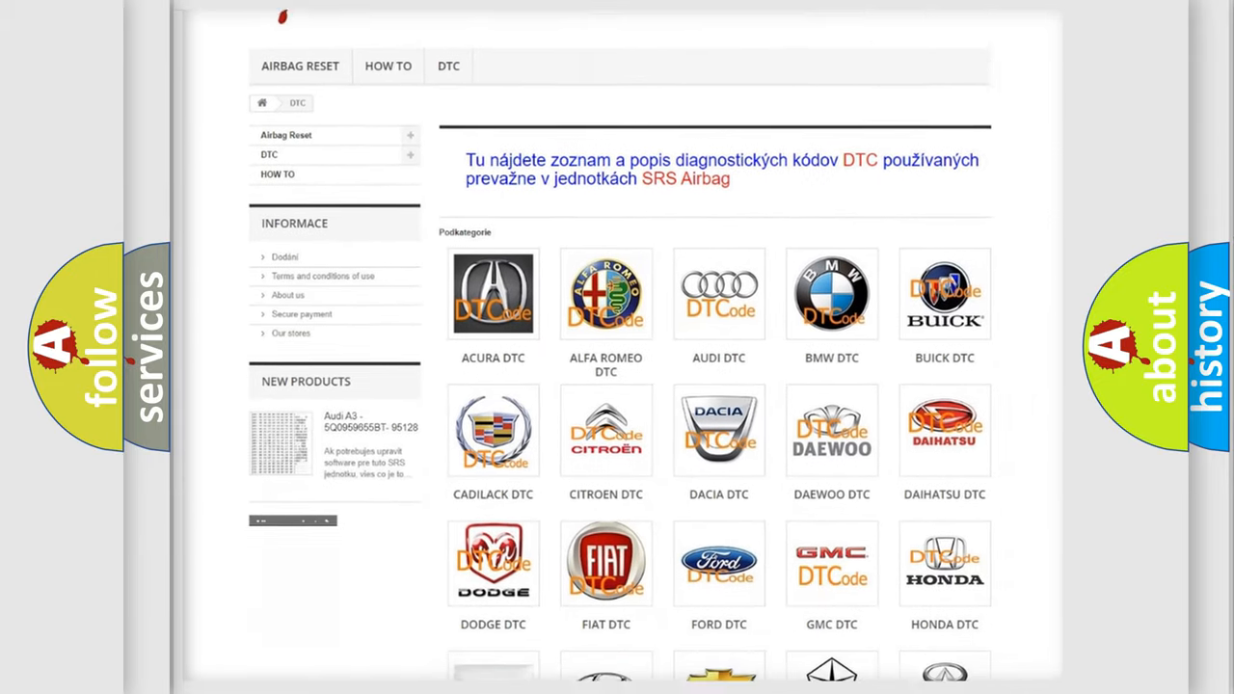
{"action": "scroll", "scroll_direction": "down", "scroll_amount": 3}
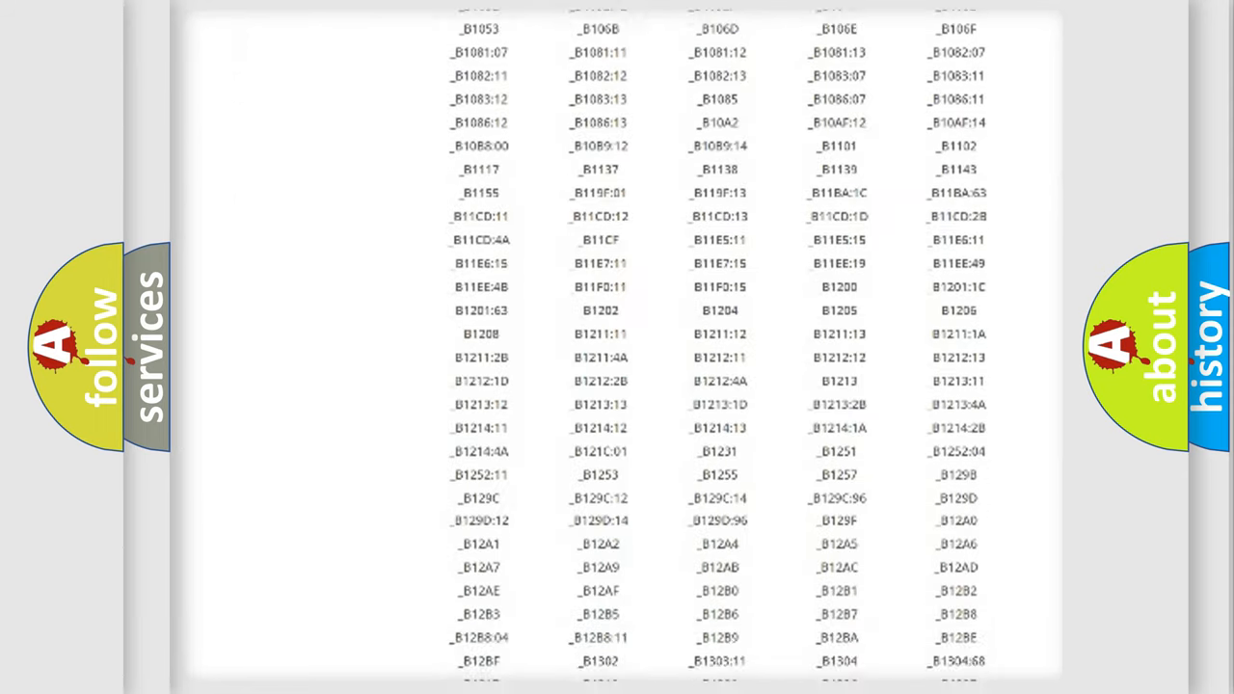
{"action": "scroll", "scroll_direction": "down", "scroll_amount": 3}
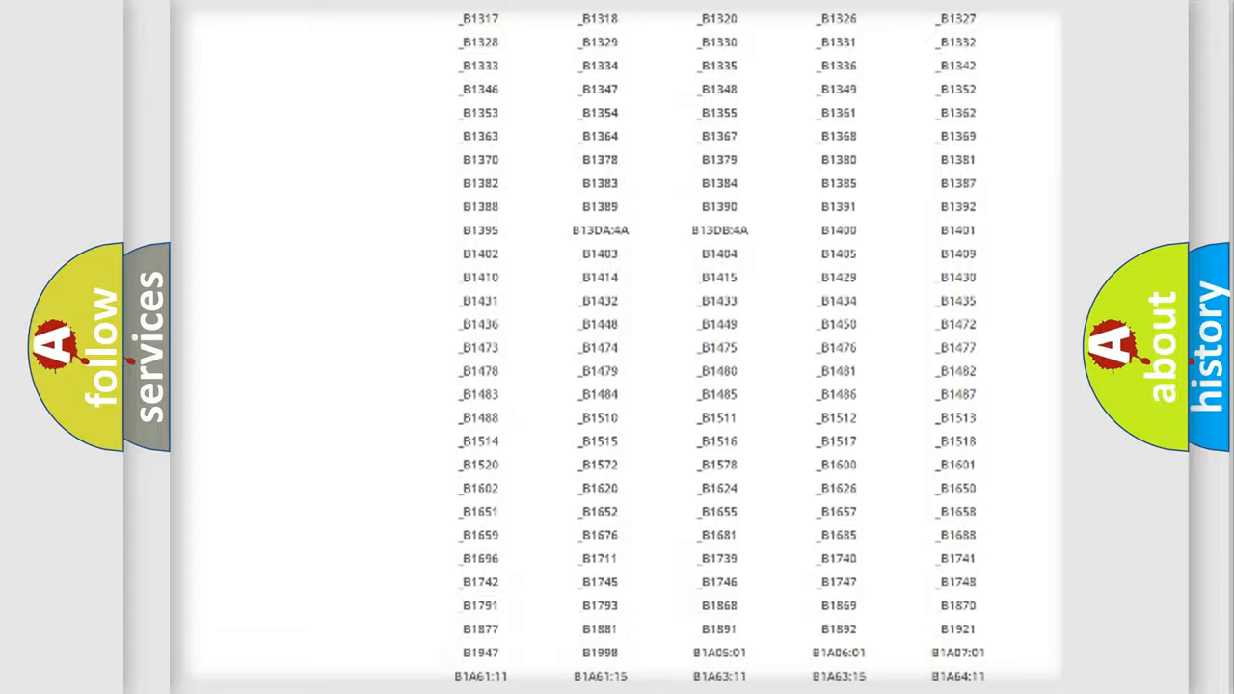
{"action": "scroll", "scroll_direction": "up", "scroll_amount": 3}
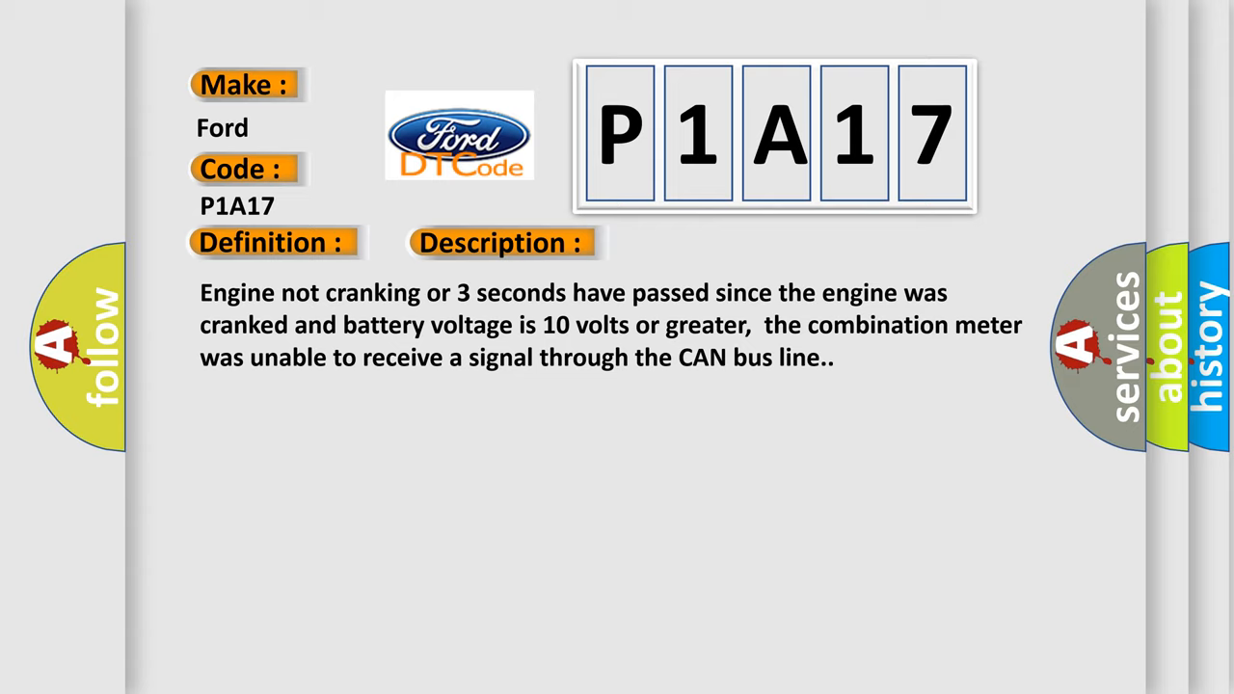
Advance to the Cause slide listing CAN harness damage, meter and PCM failures.
{"action": "left_click", "coordinate": [707, 243]}
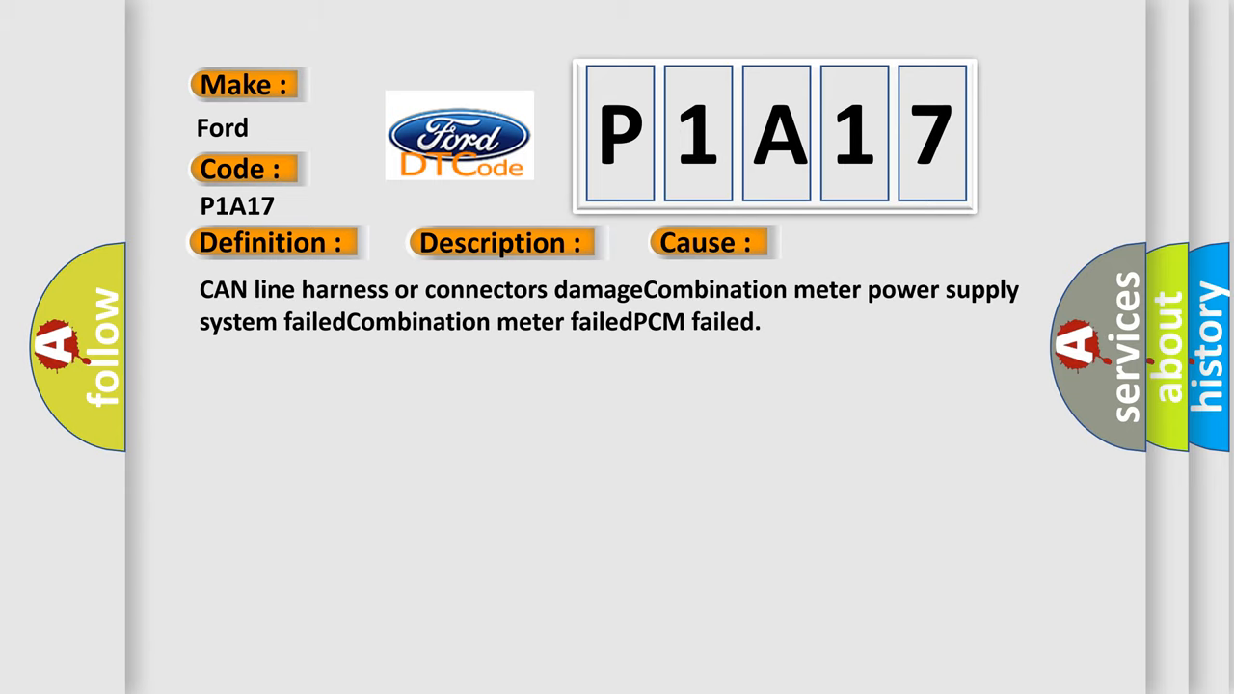